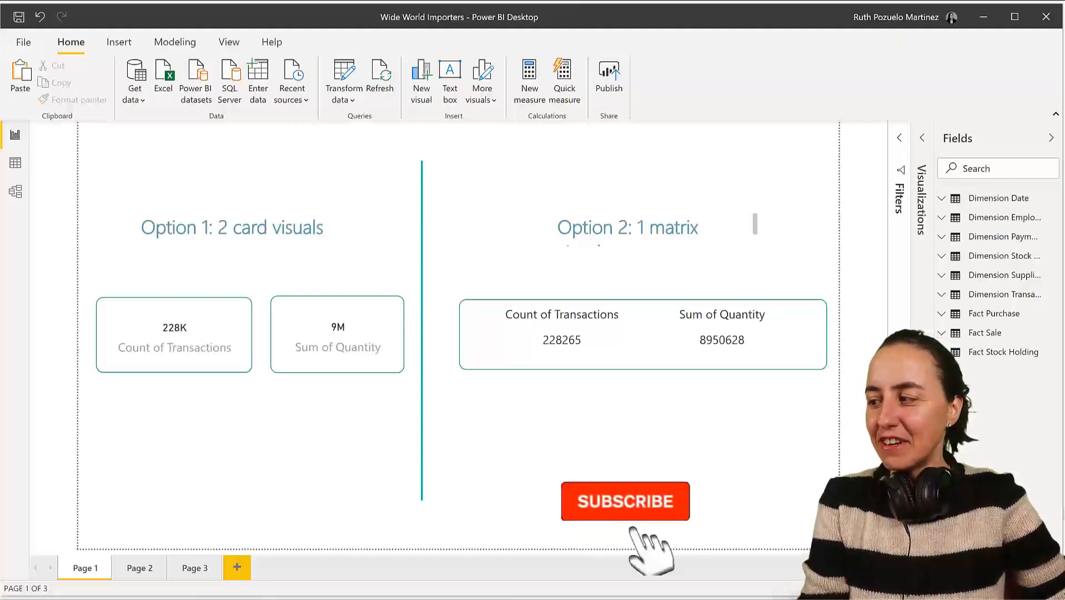
Switch from the Power BI report to Chrome showing the dax.tips DAX Fusion post
left_click(625, 501)
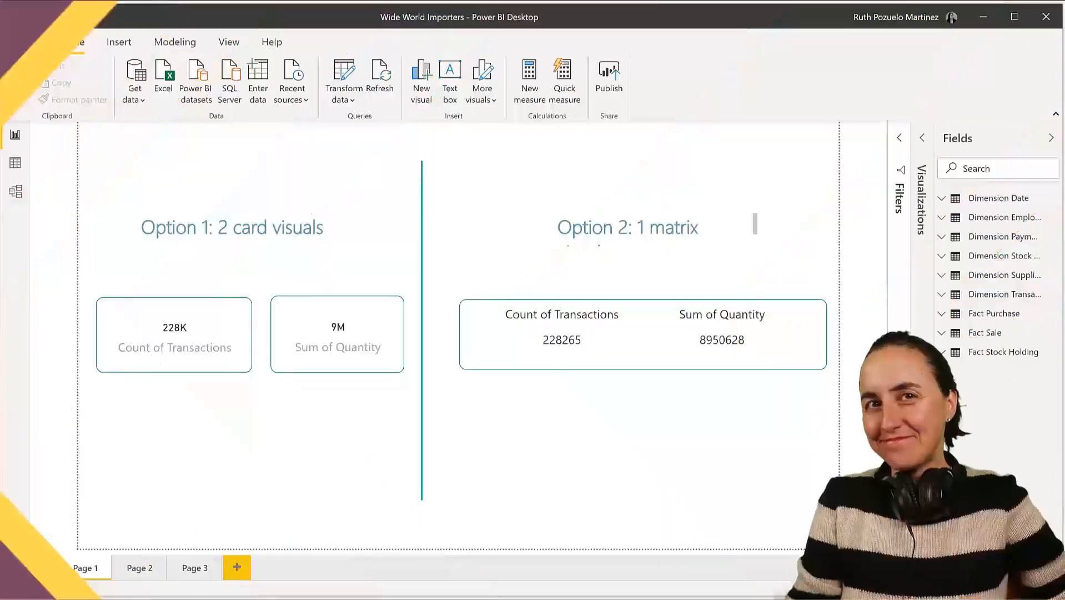
left_click(71, 41)
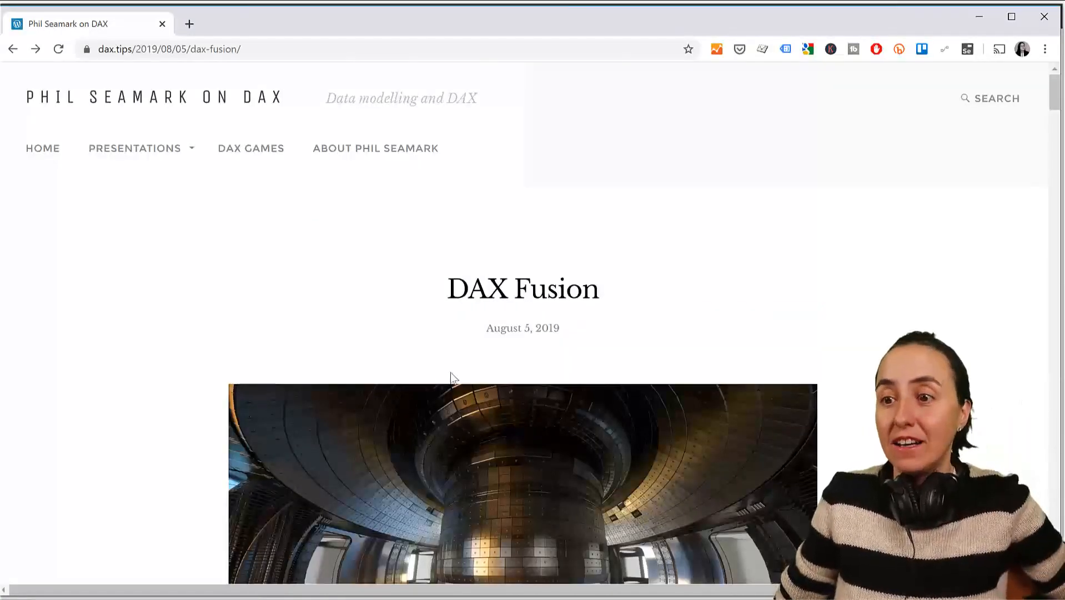
scroll("down", 3)
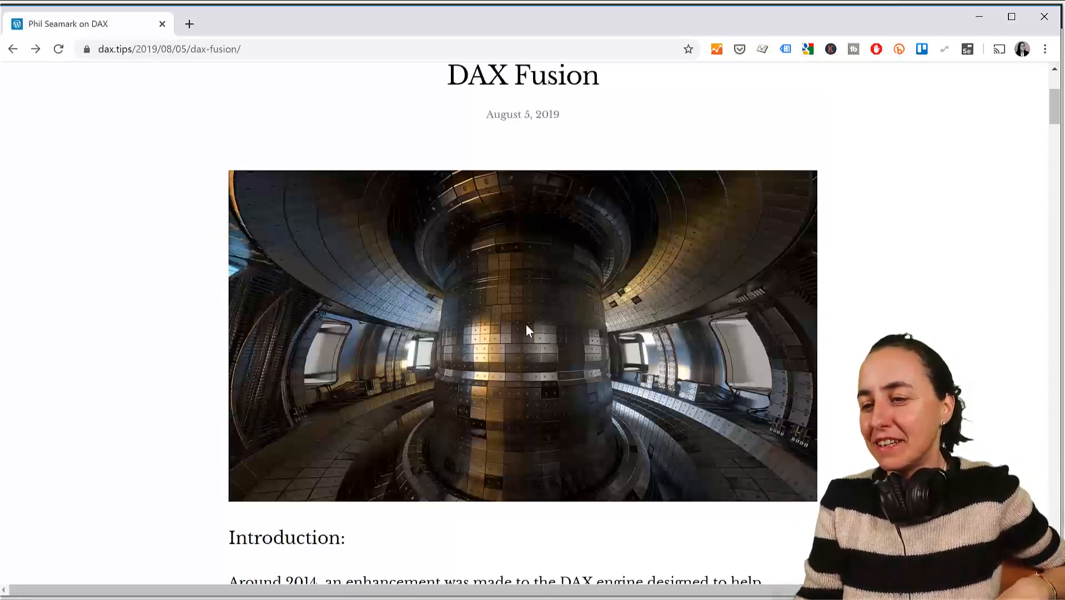
scroll("down", 3)
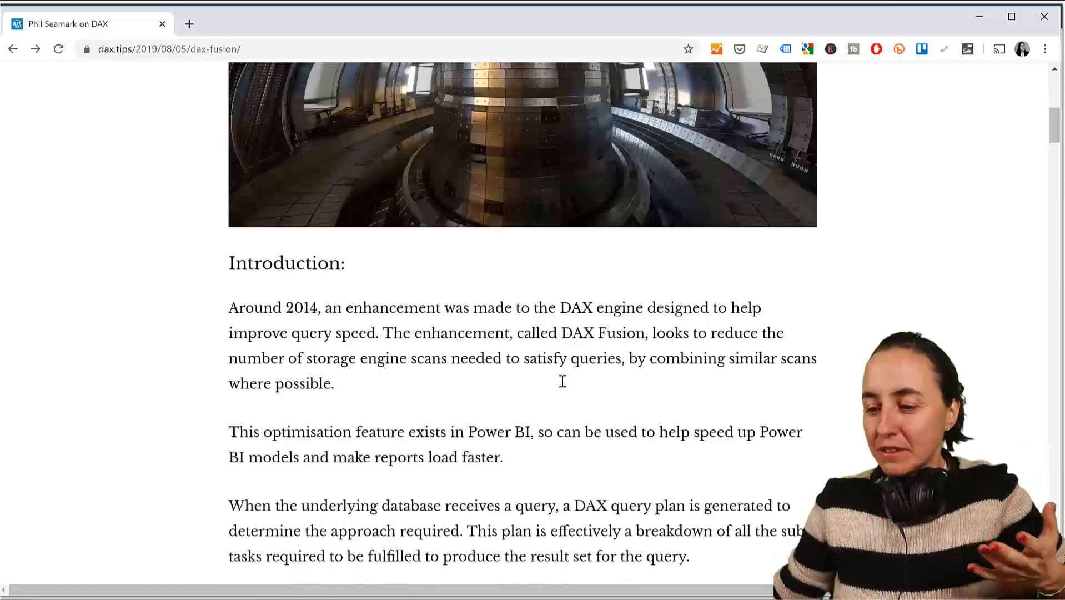
scroll("down", 3)
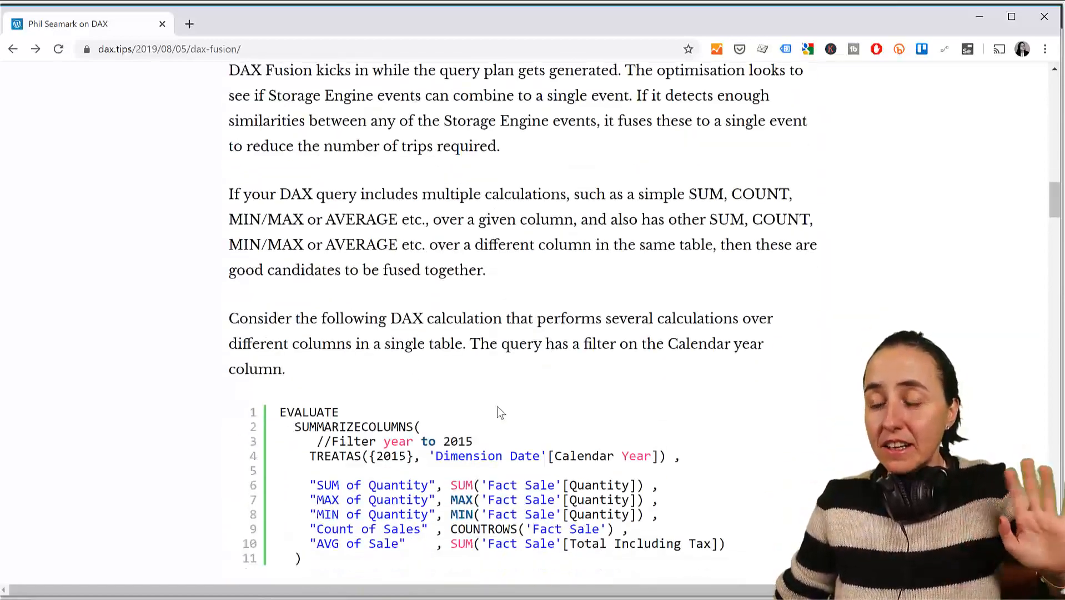
scroll("down", 3)
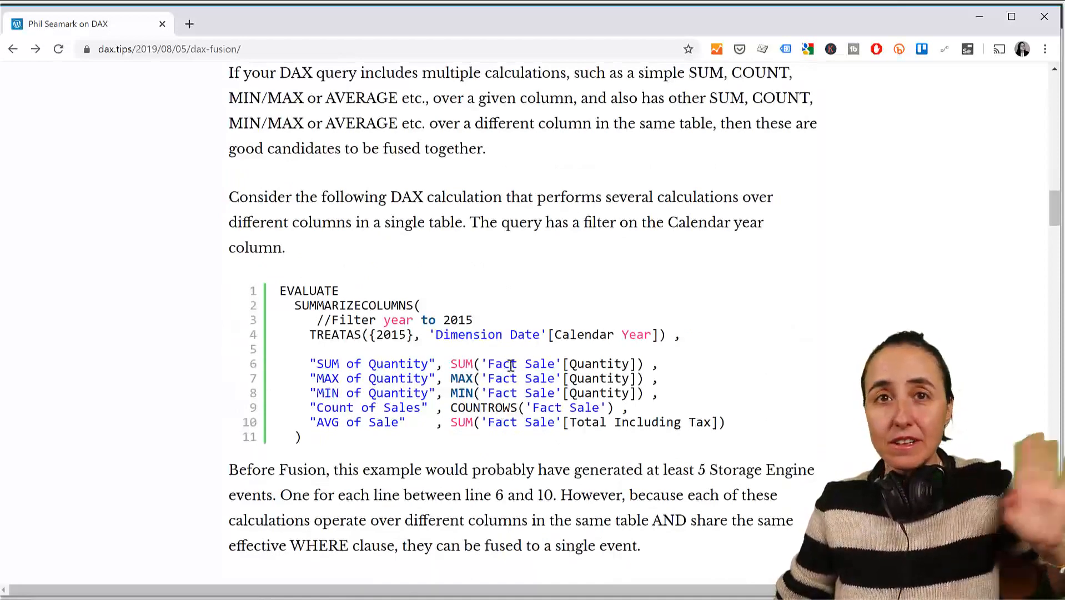
mouse_move(476, 282)
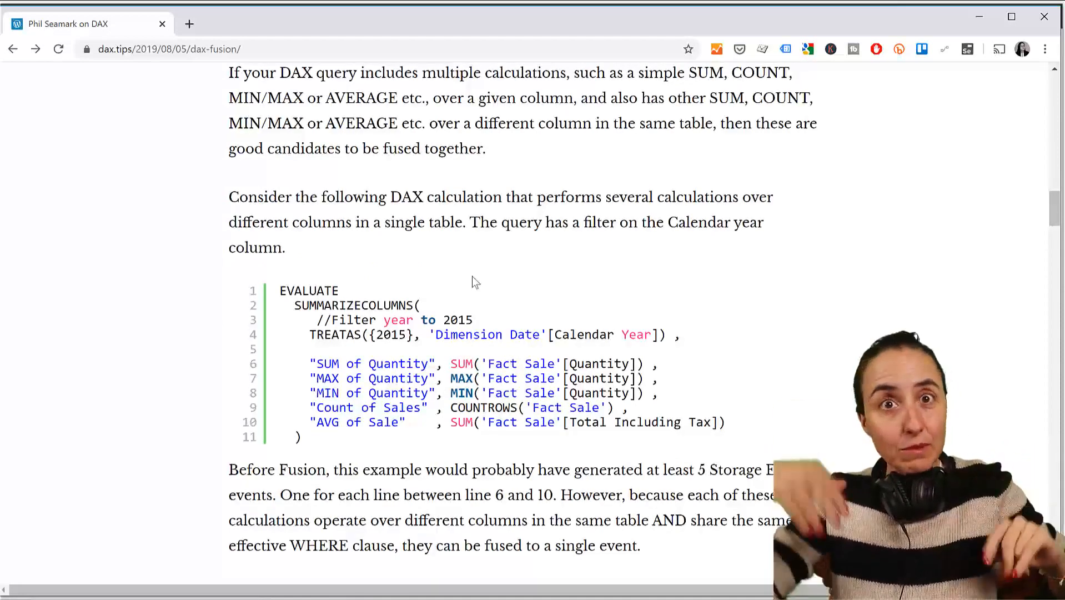
scroll("down", 3)
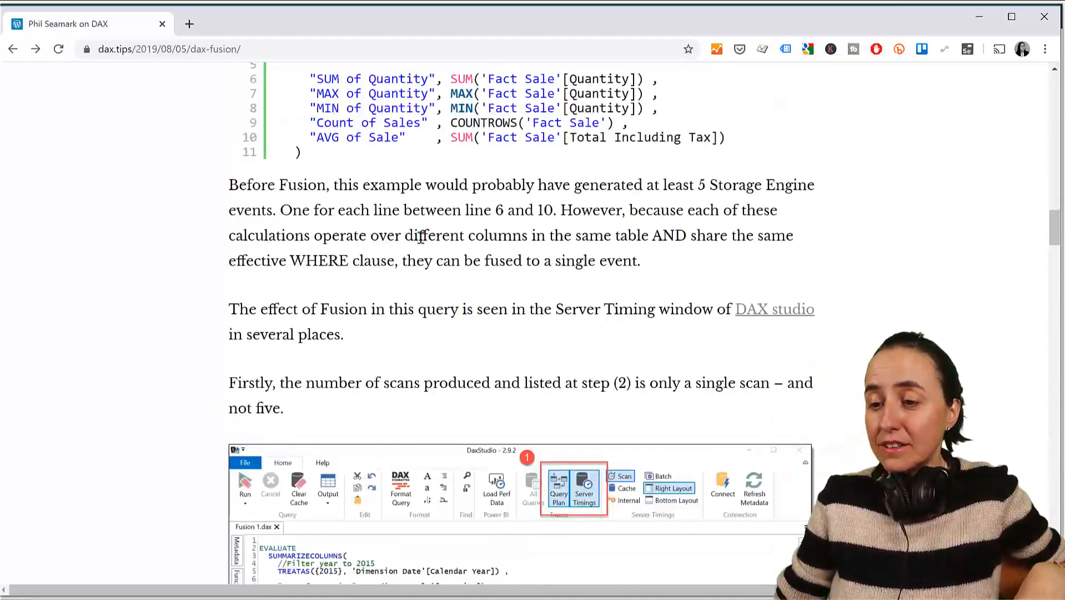
scroll("up", 3)
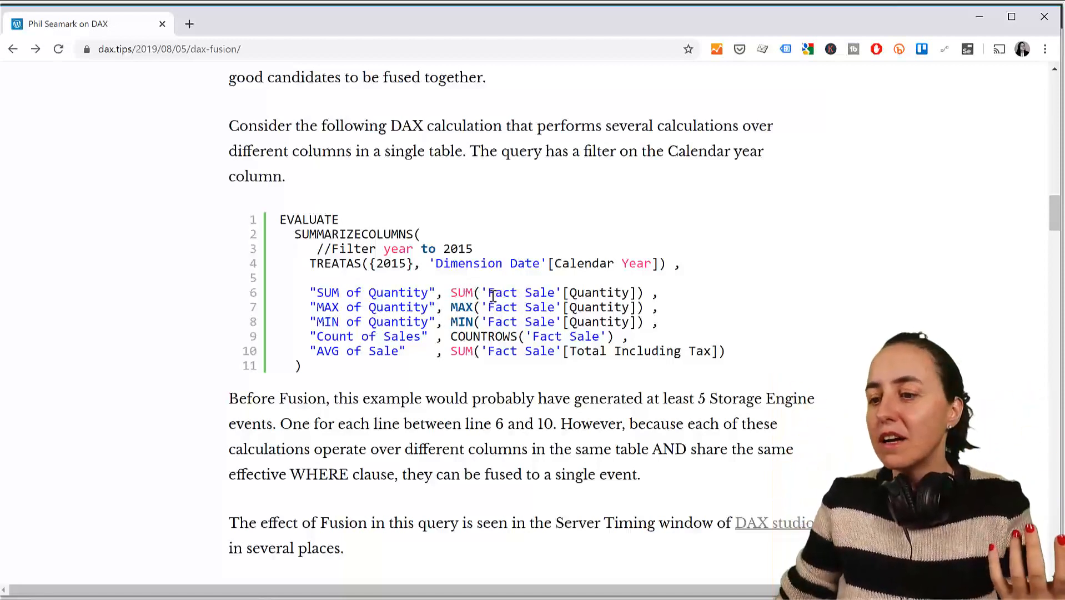
left_click_drag(491, 292, 569, 350)
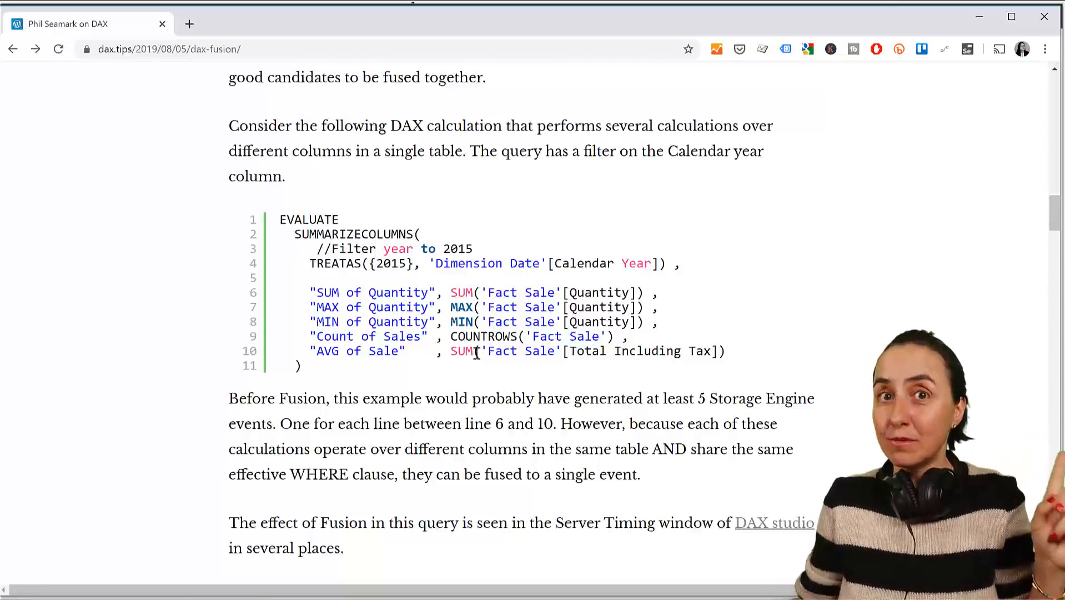
scroll("down", 3)
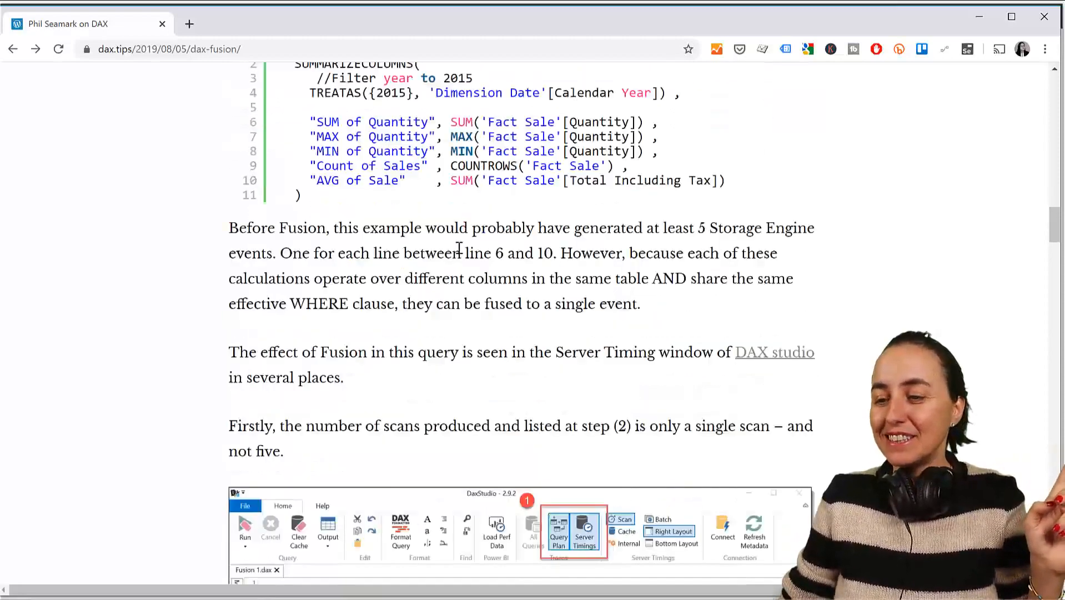
Scroll the article to the Breaking Fusion section before returning to Power BI
scroll("down", 3)
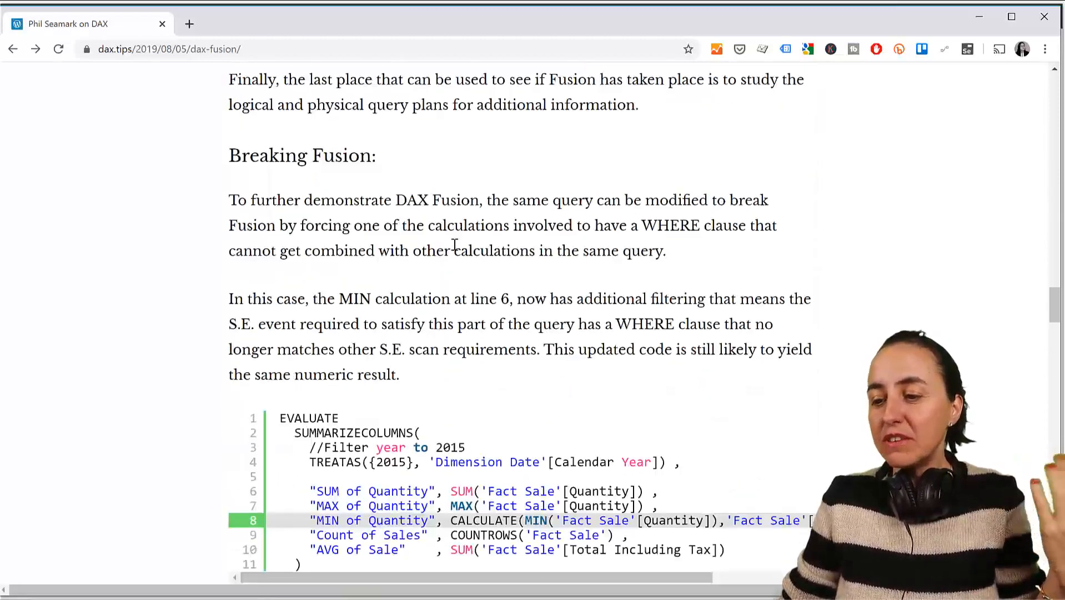
scroll("down", 3)
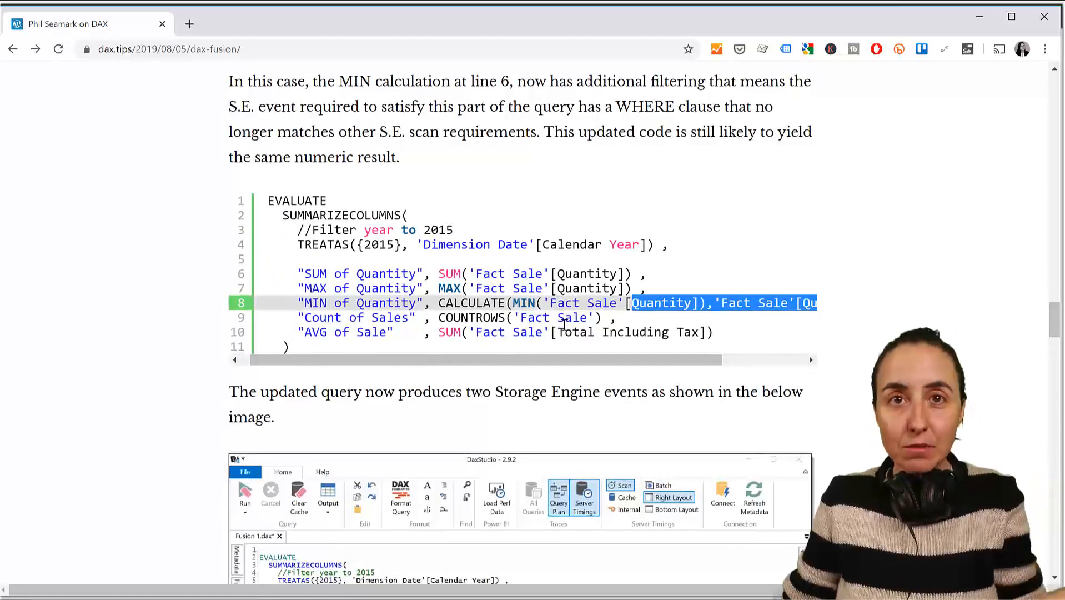
scroll("down", 3)
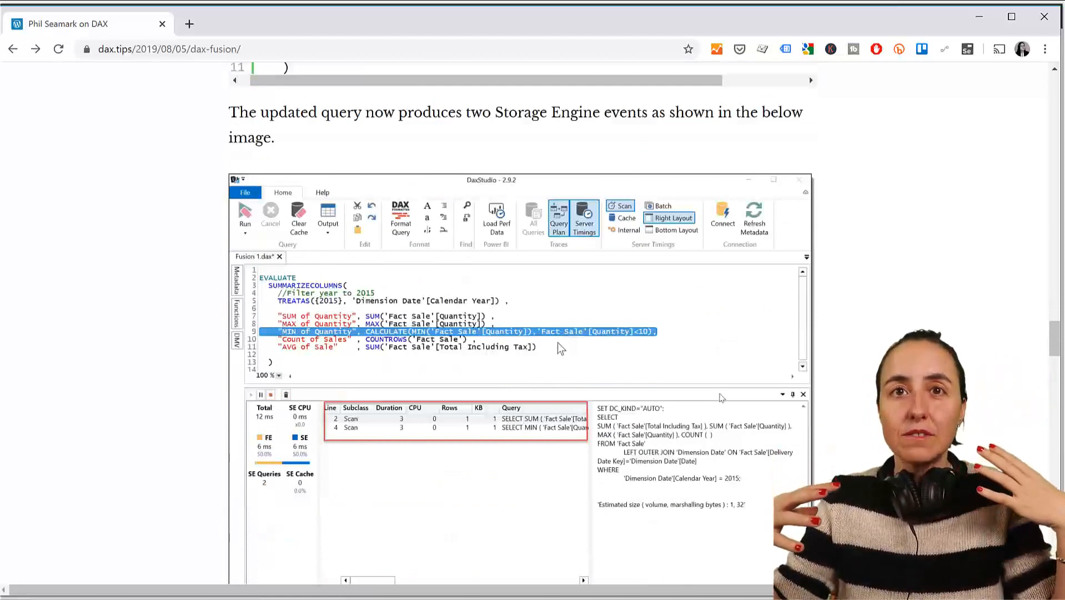
scroll("up", 3)
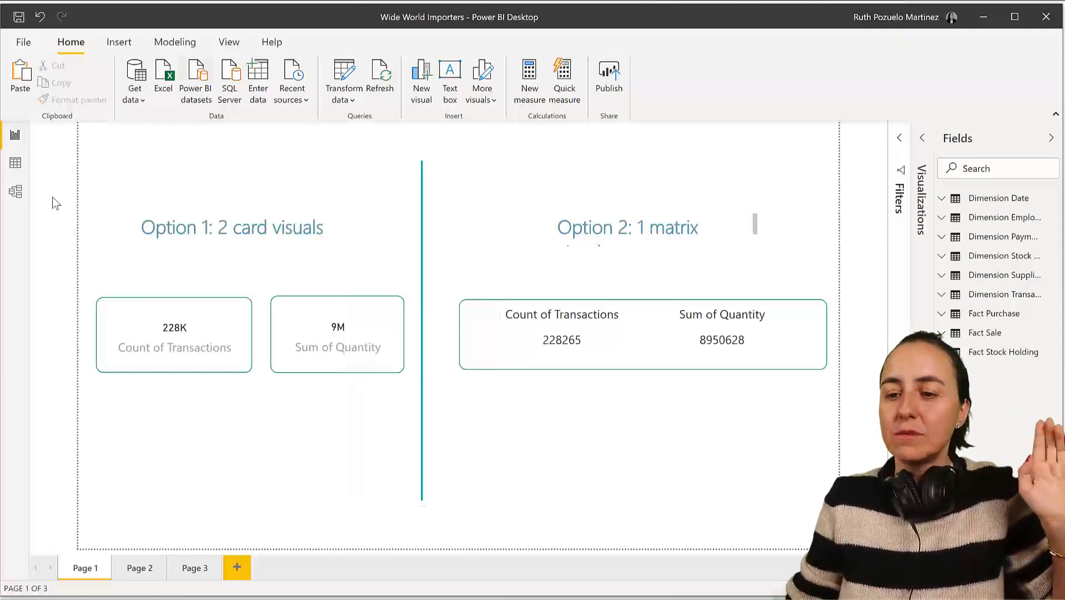
Select the two card visuals on the report, then return to the dax.tips article
left_click(174, 333)
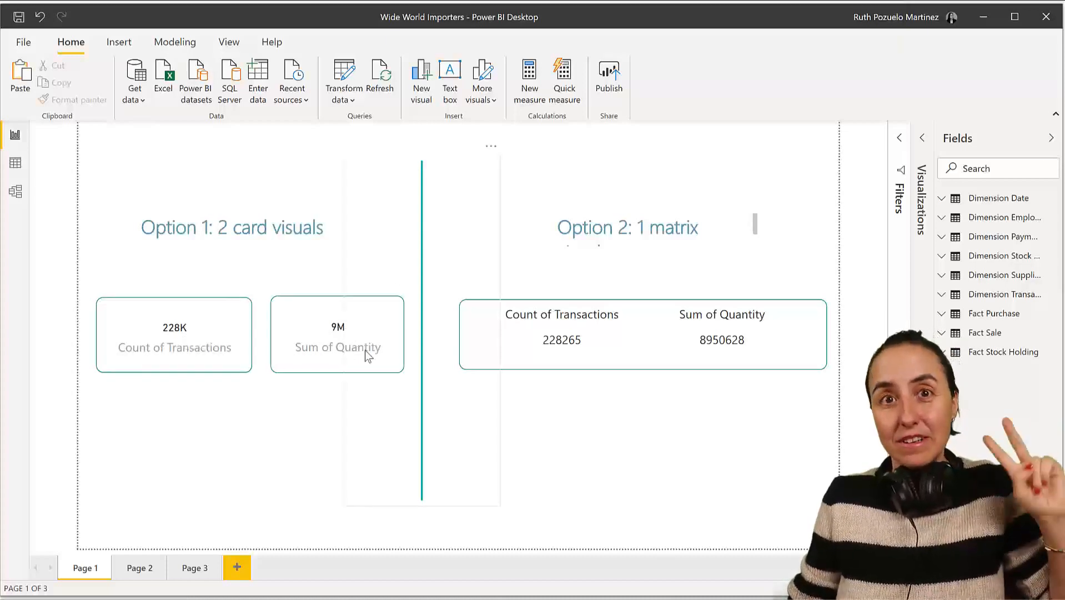
left_click(174, 334)
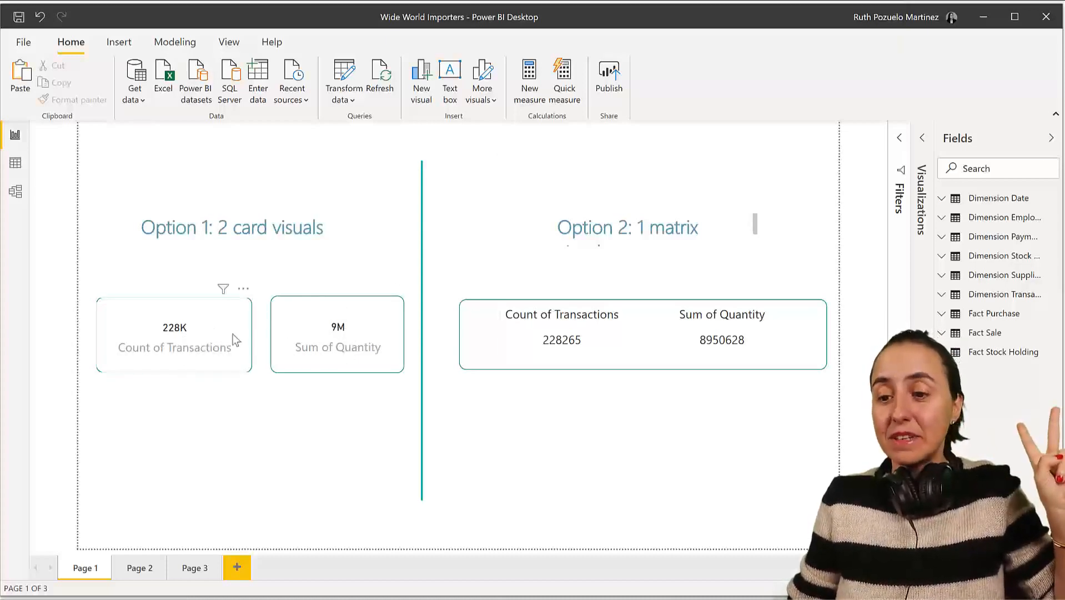
mouse_move(338, 347)
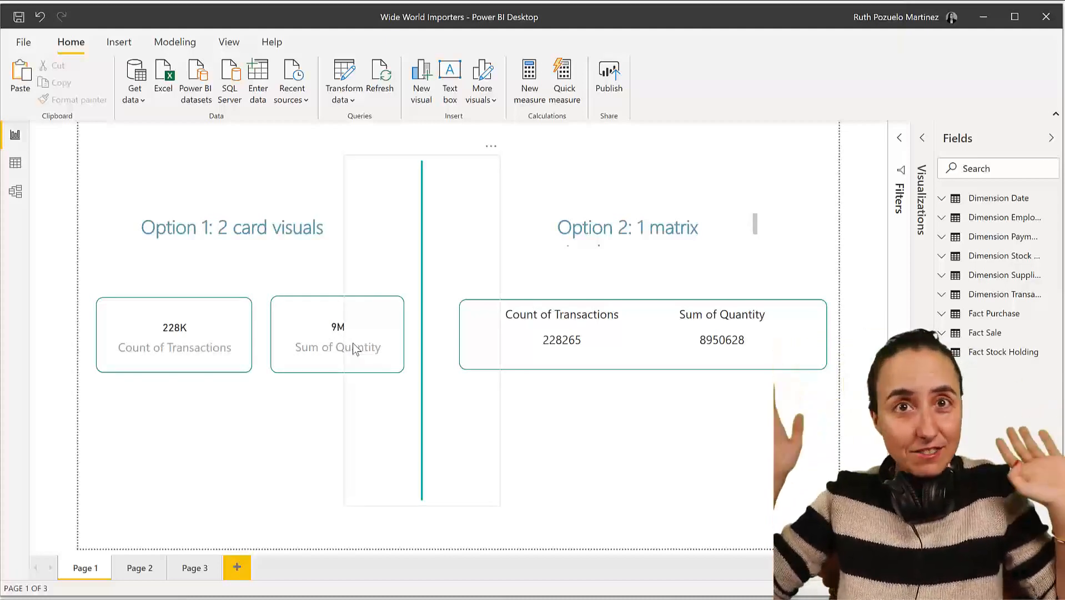
mouse_move(360, 312)
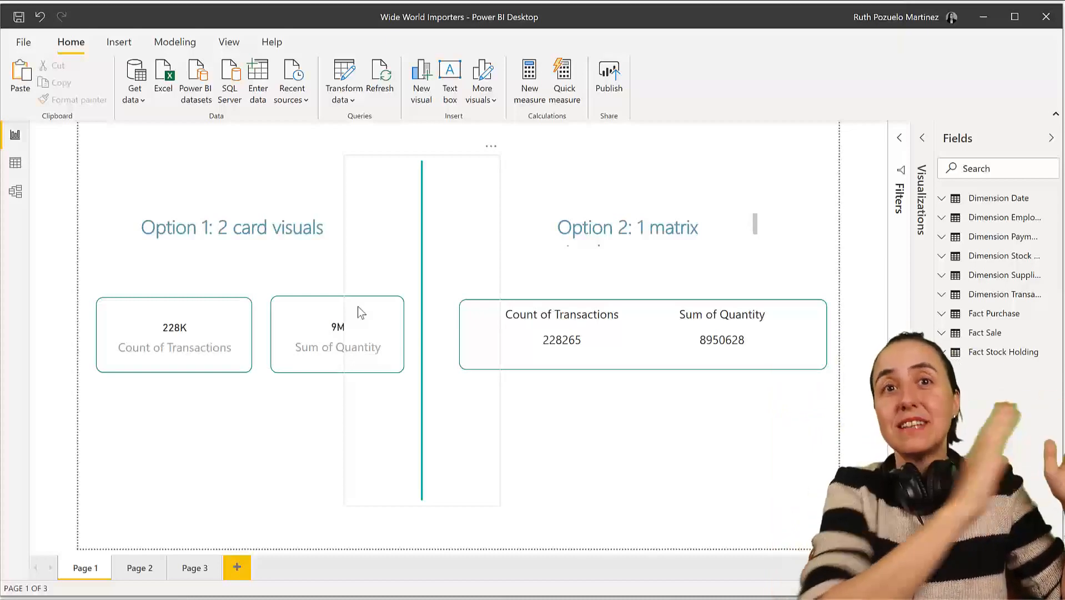
mouse_move(404, 295)
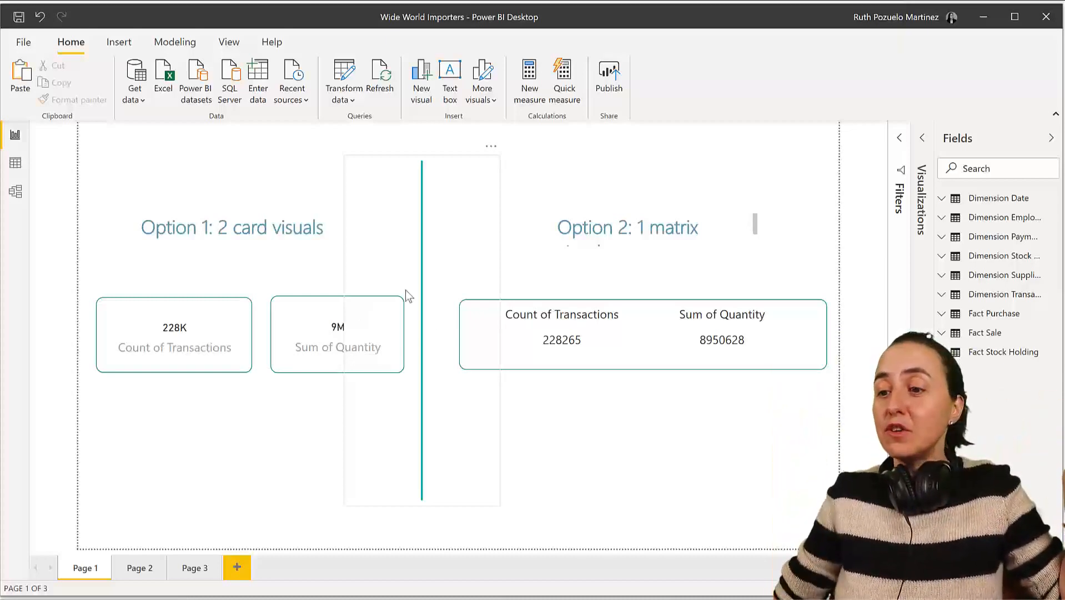
left_click(642, 334)
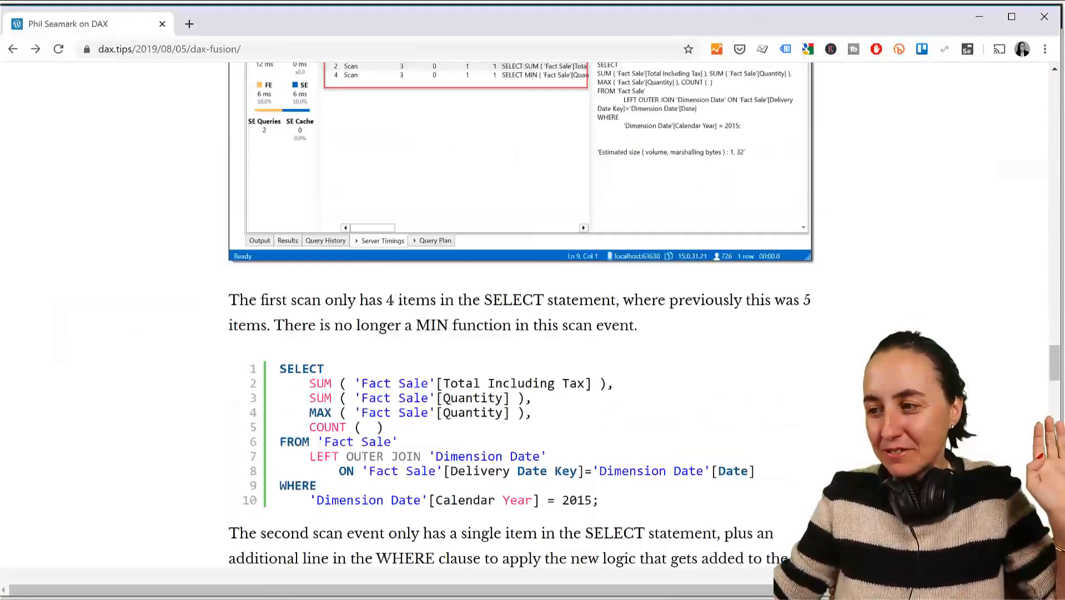
scroll("down", 3)
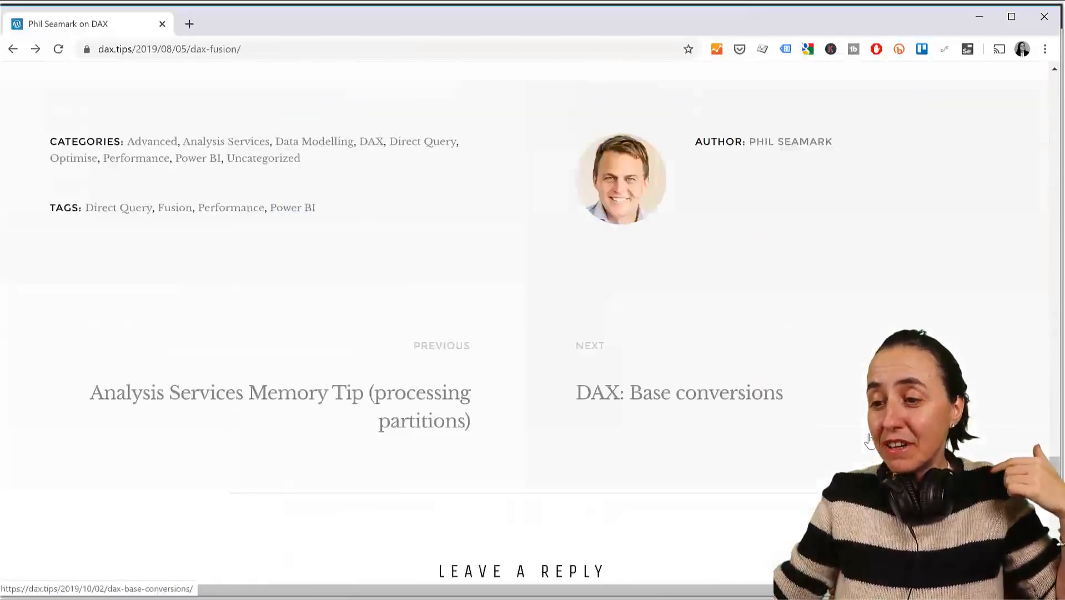
scroll("up", 3)
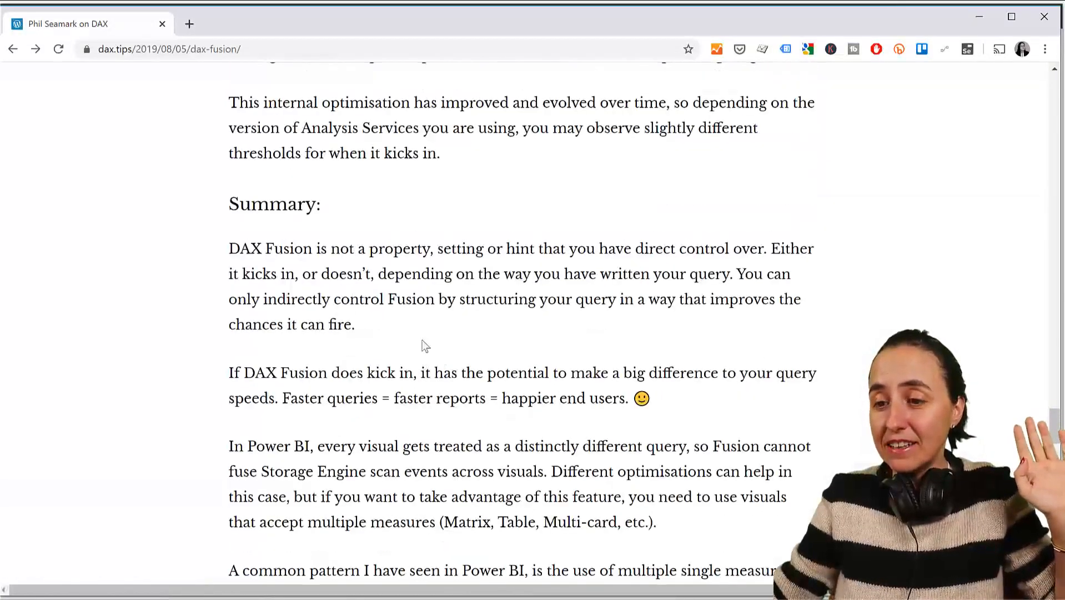
left_click_drag(247, 249, 281, 248)
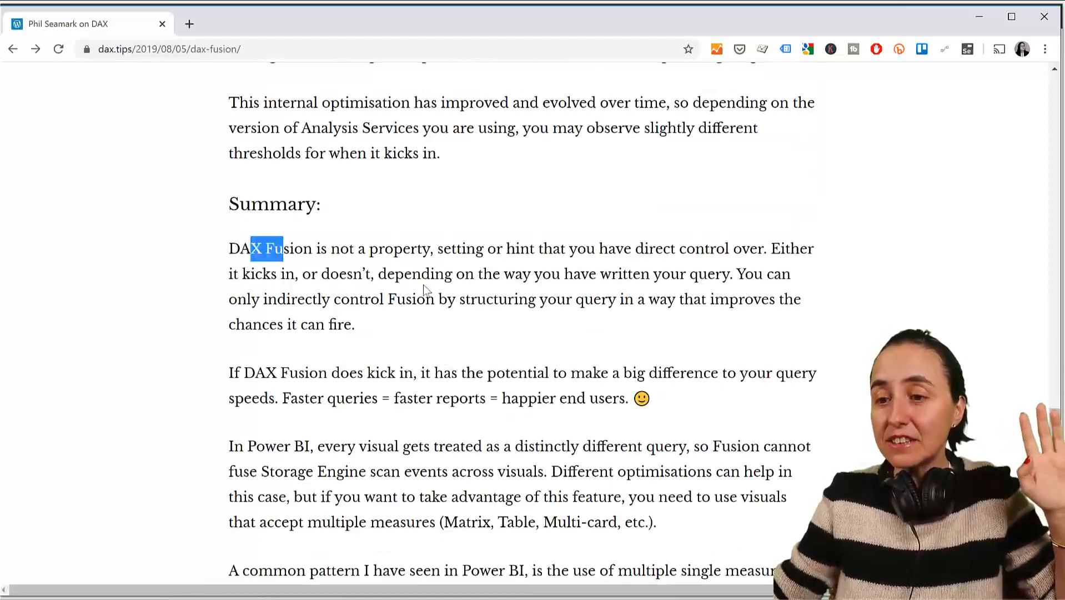
left_click_drag(281, 248, 427, 299)
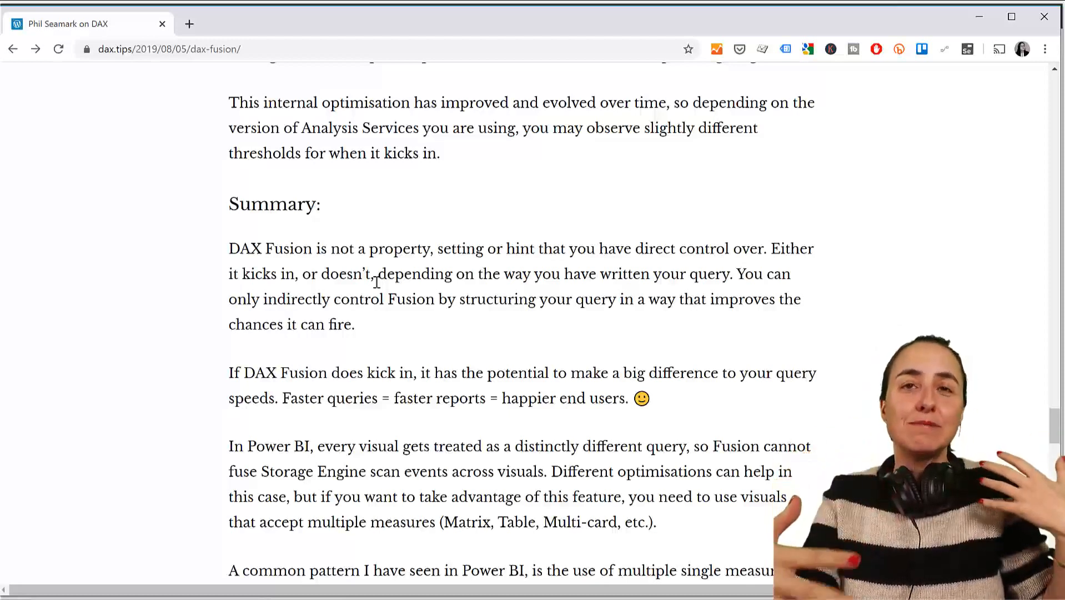
mouse_move(744, 466)
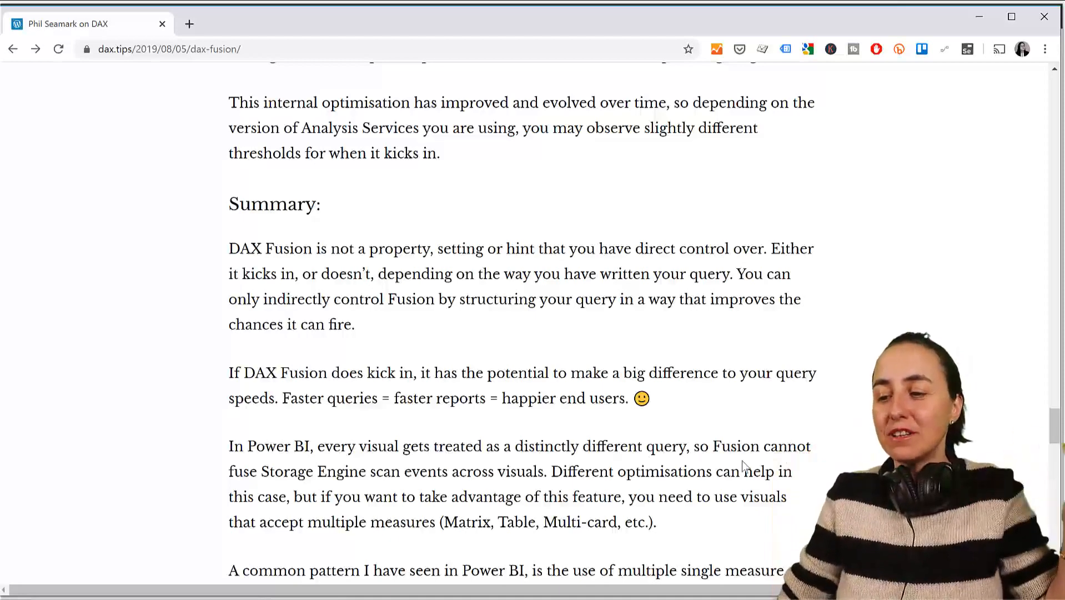
Scroll the article once more before switching back to the Power BI matrix visual
scroll("down", 3)
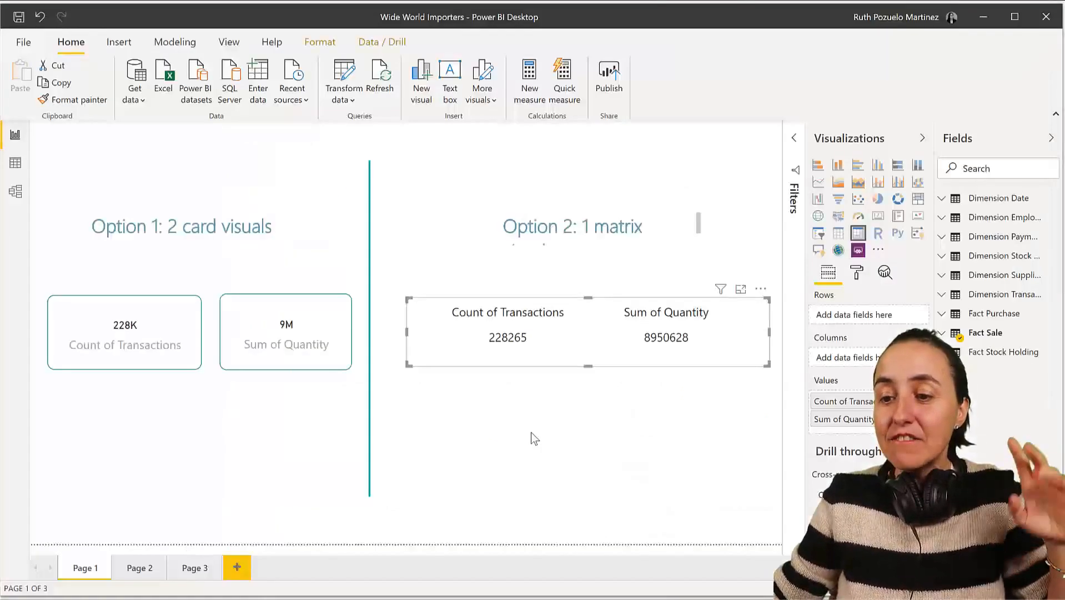
mouse_move(625, 454)
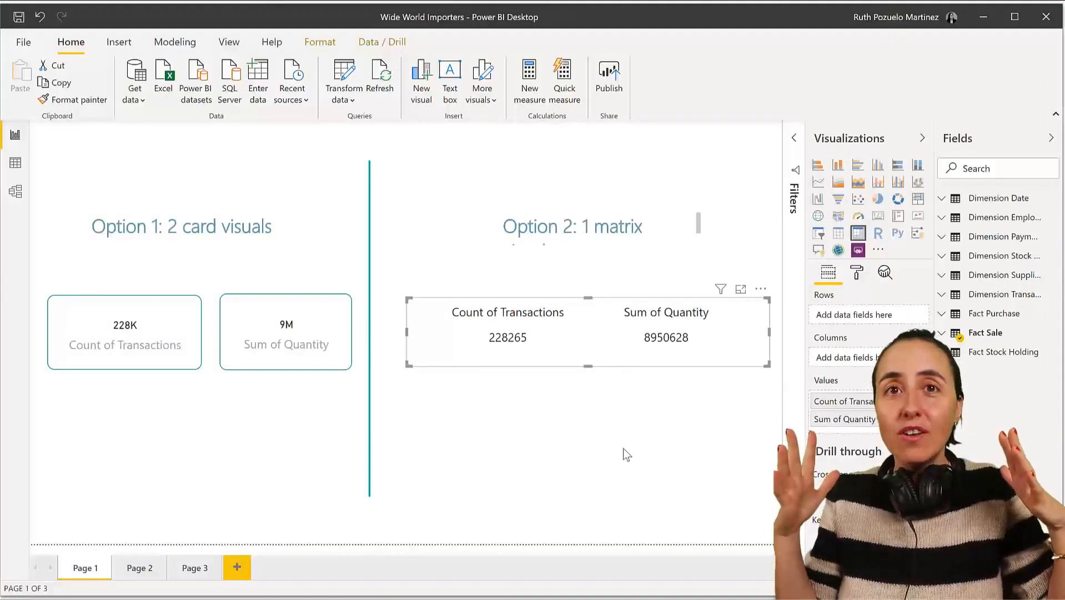